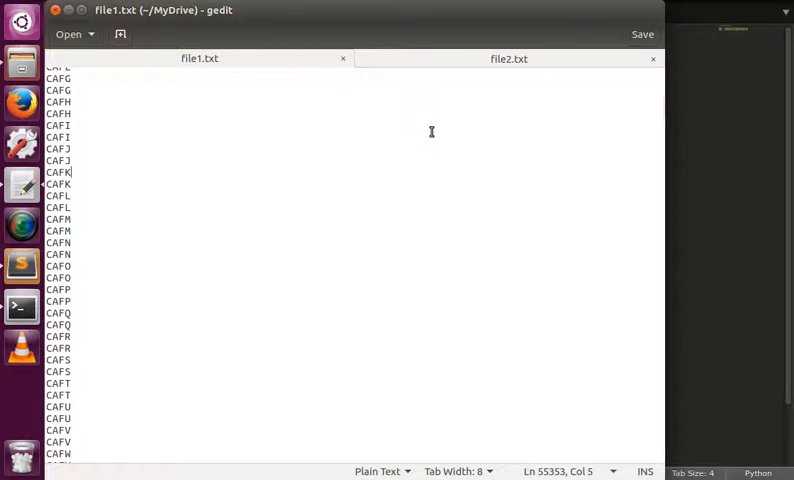
Browse the letter-code lists in file1.txt and file2.txt, switching between their gedit tabs.
click(508, 58)
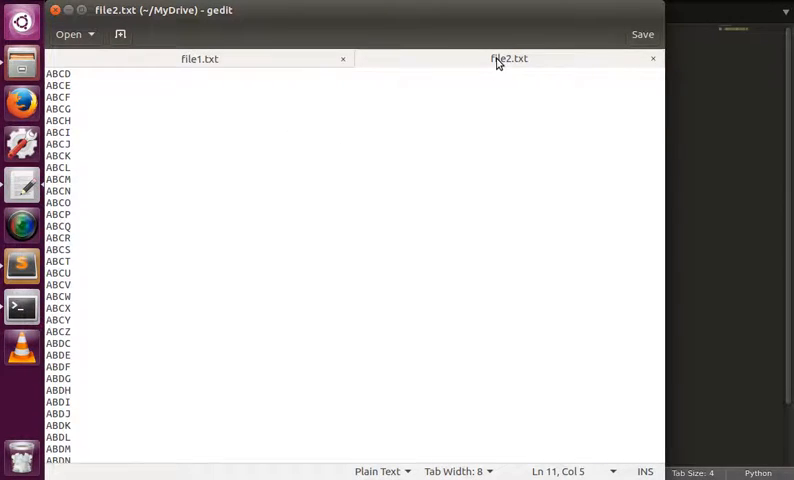
click(200, 58)
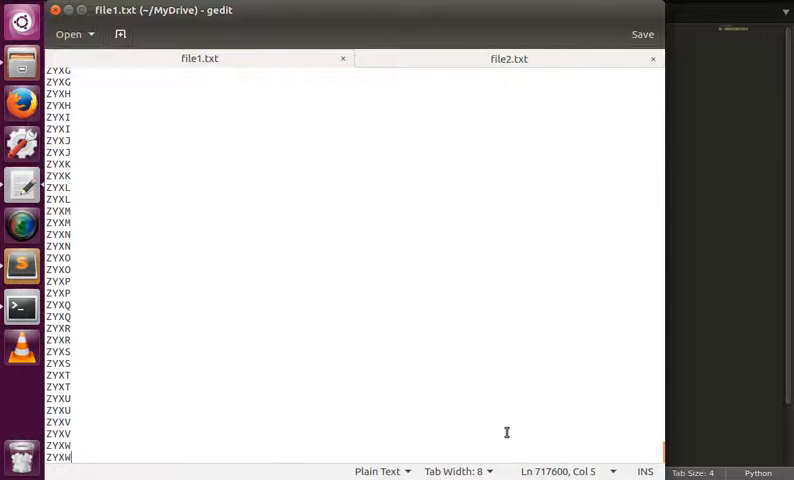
mouse_move(556, 440)
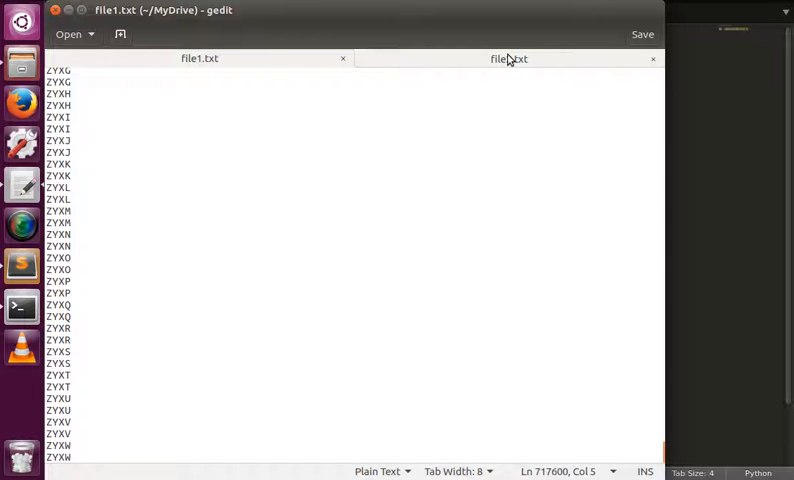
click(508, 58)
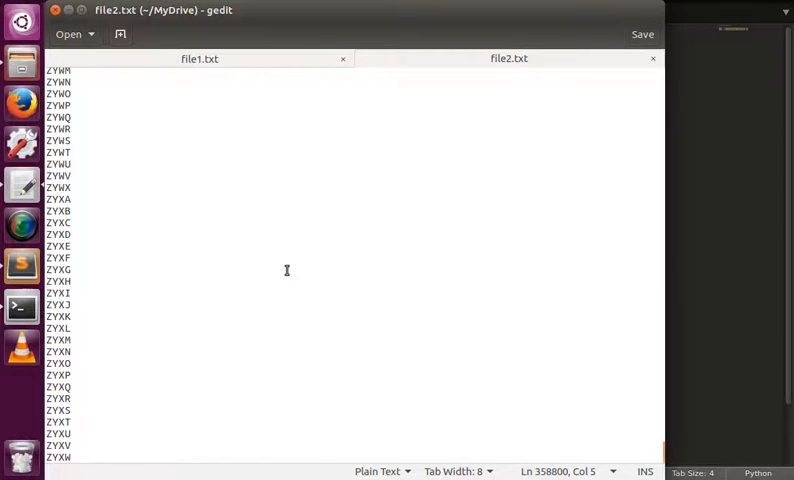
scroll(down, 3)
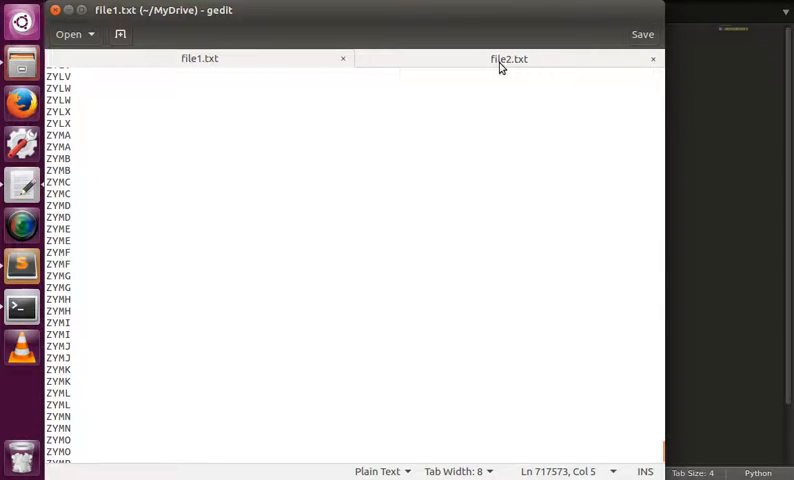
click(508, 58)
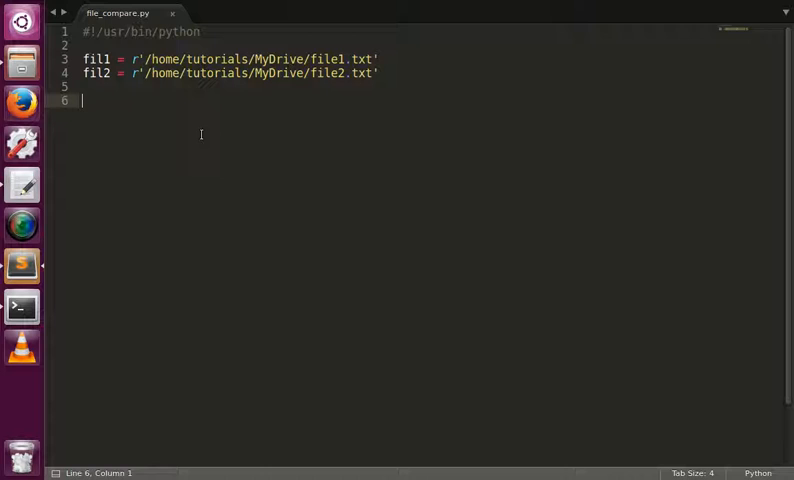
Define get_file_contents( ifile ) returning open( ifile ).readlines().
text(get)
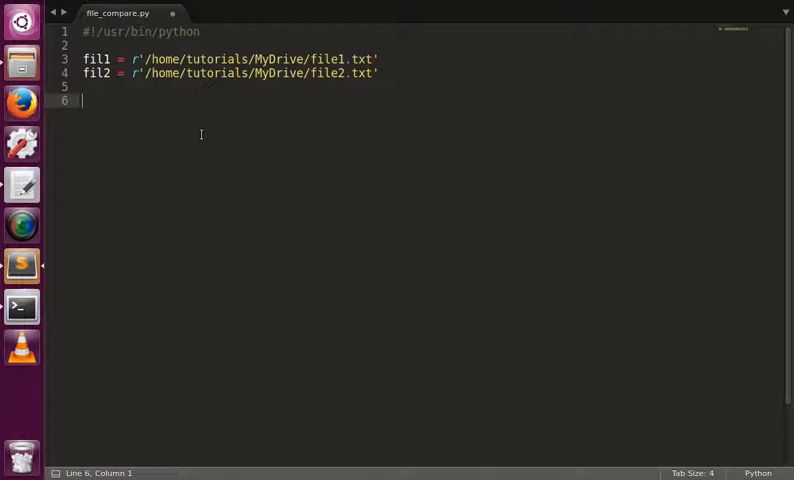
text(def get)
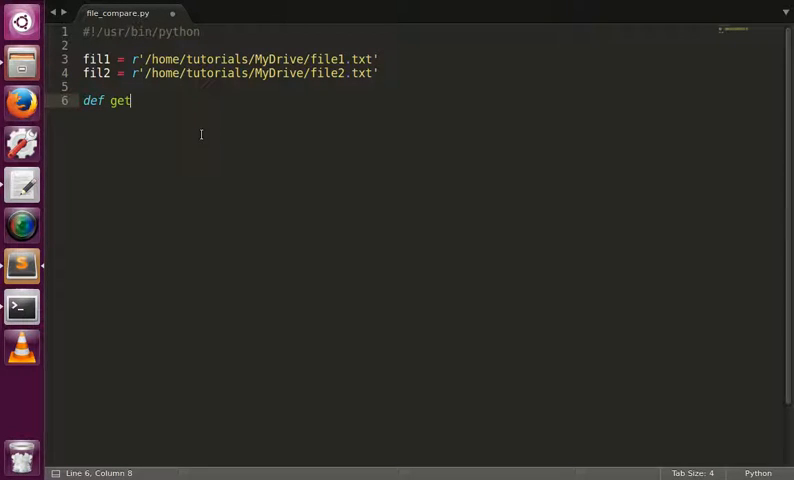
text(_file_c)
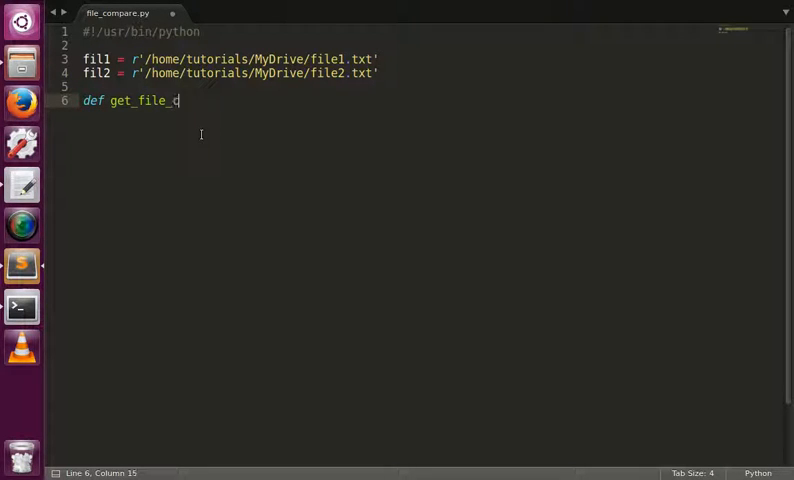
text(ontent)
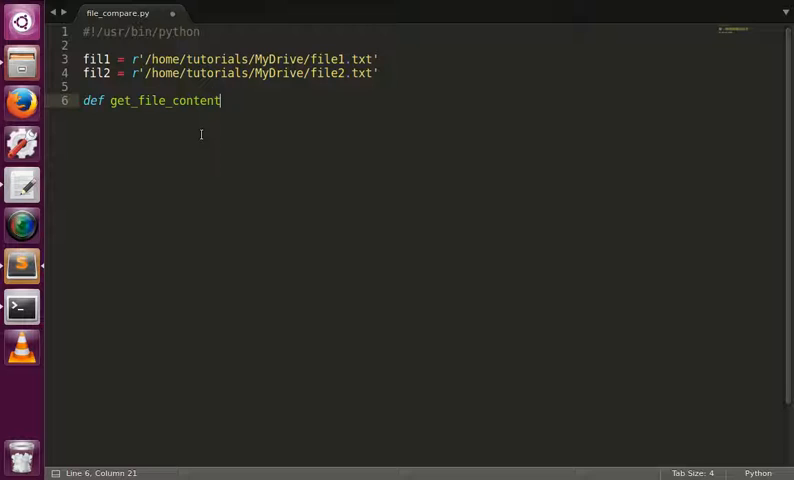
text(s( ifile ):)
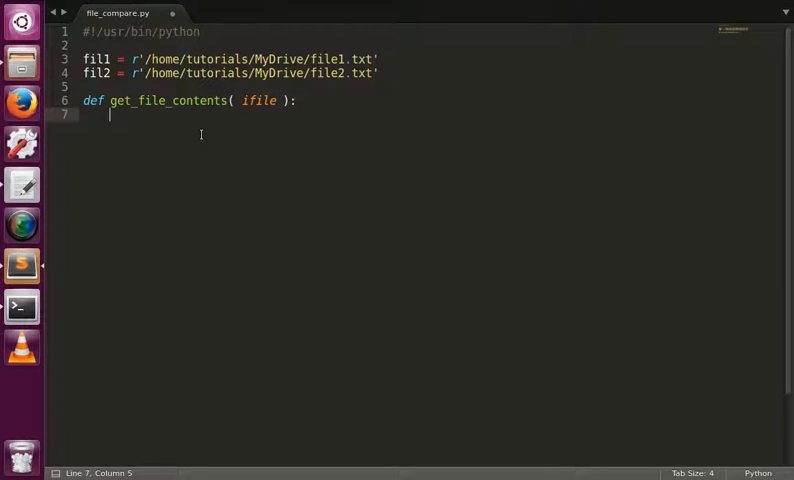
text(return open()
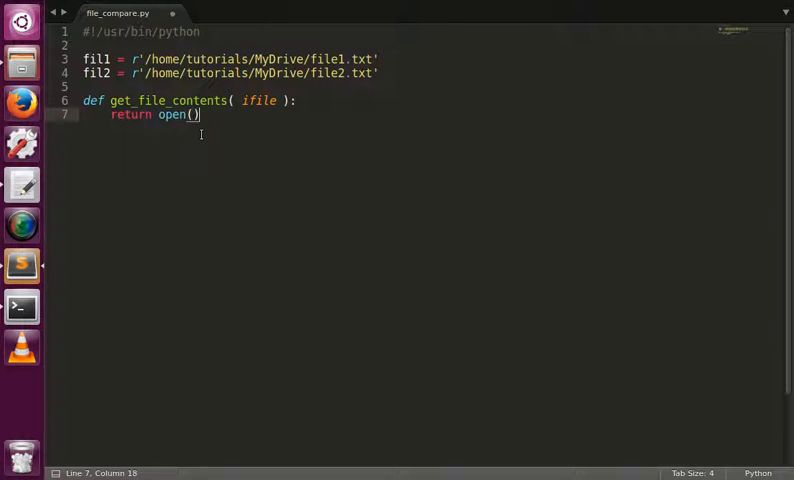
text(ifid)
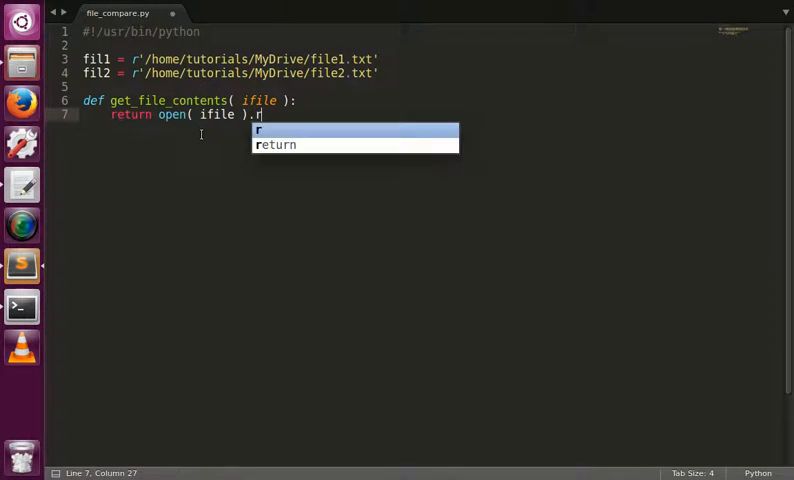
text(eadlines()
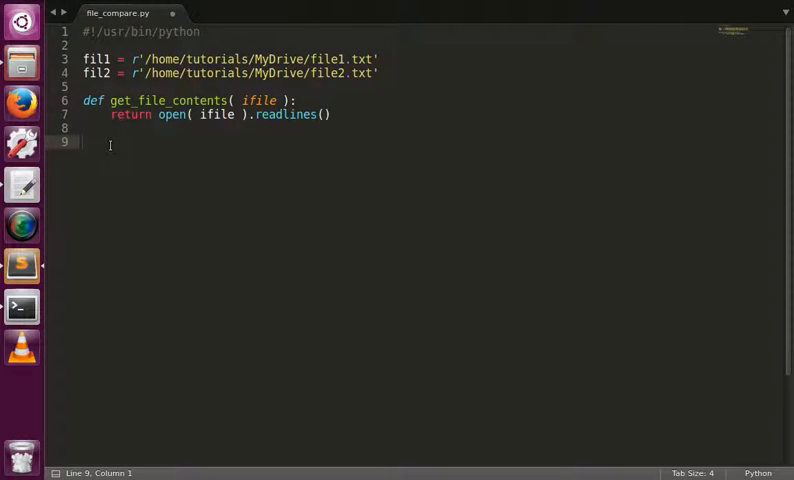
Read fil1 into l and fil2 into r via get_file_contents, and begin a loop over r's lines.
text(l =)
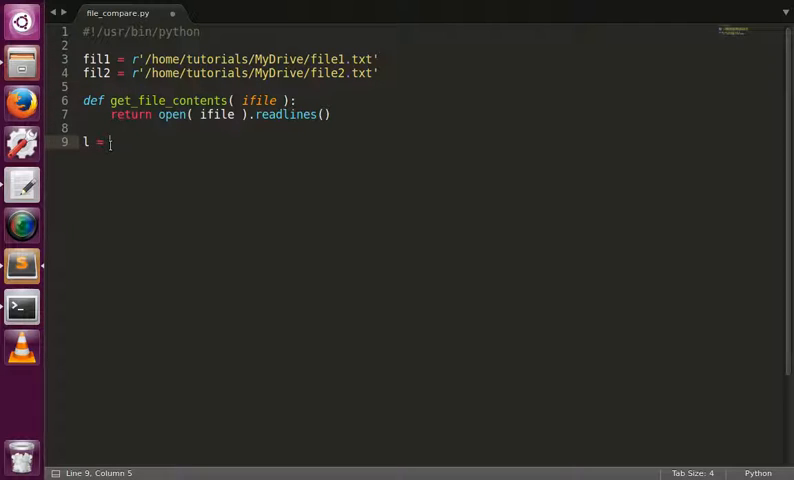
text(get_file_contents()
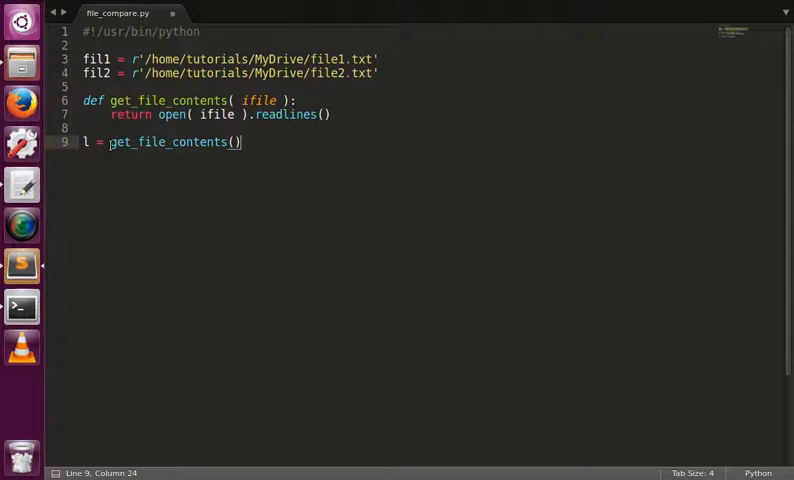
text(fil1)
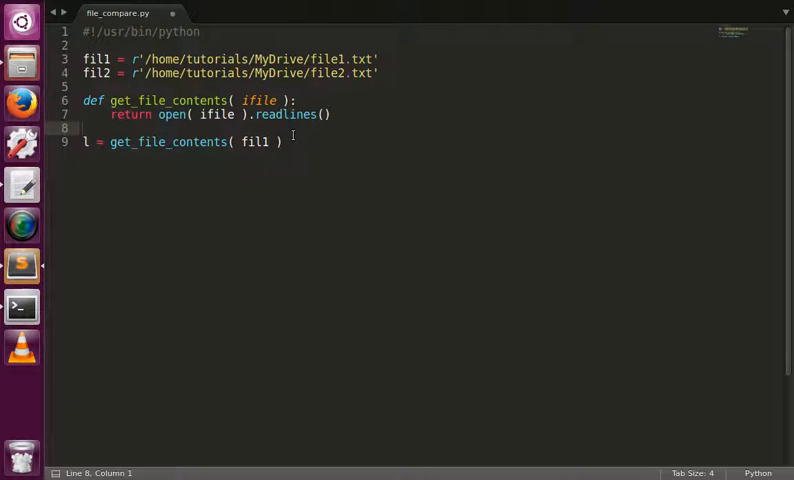
text(r = get_file_contents)
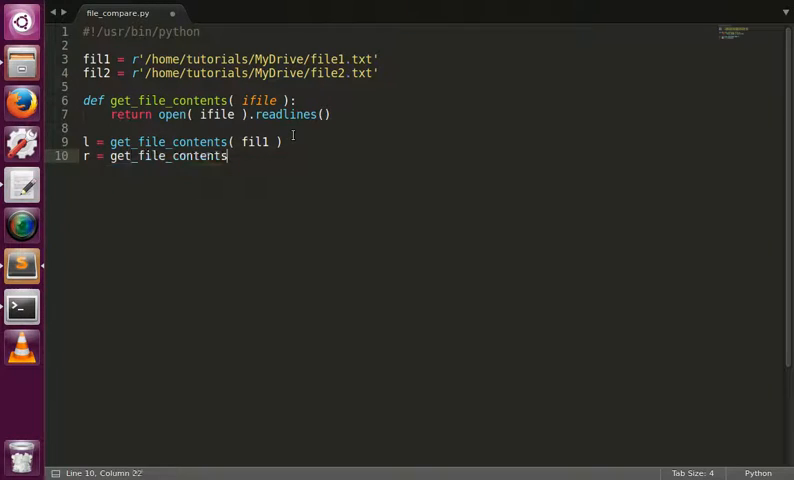
text(( fil2)
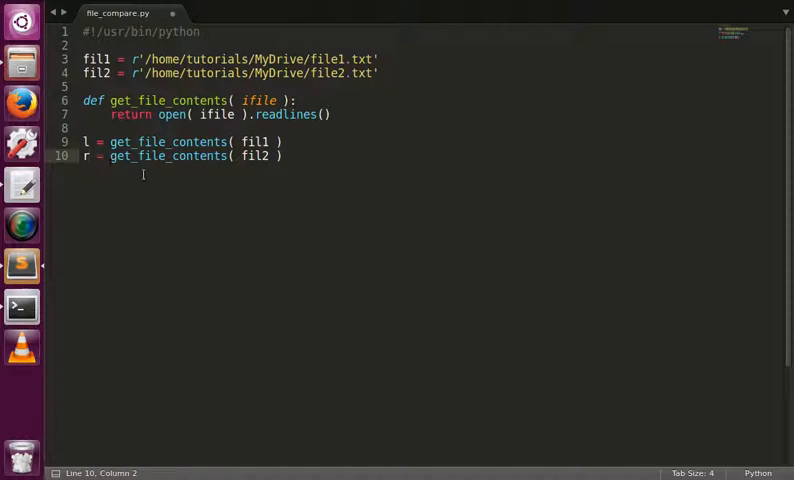
text(for line in r:)
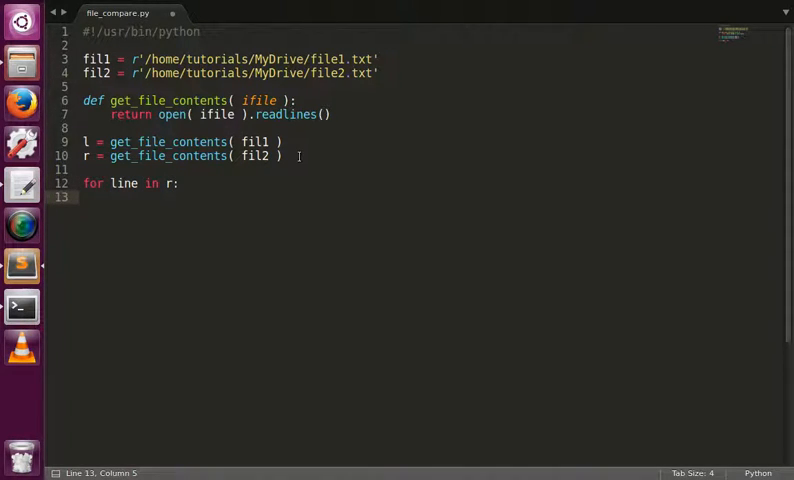
Count lines of r found in l: initialise c = 0 and add c += 1 inside the if block.
text(if)
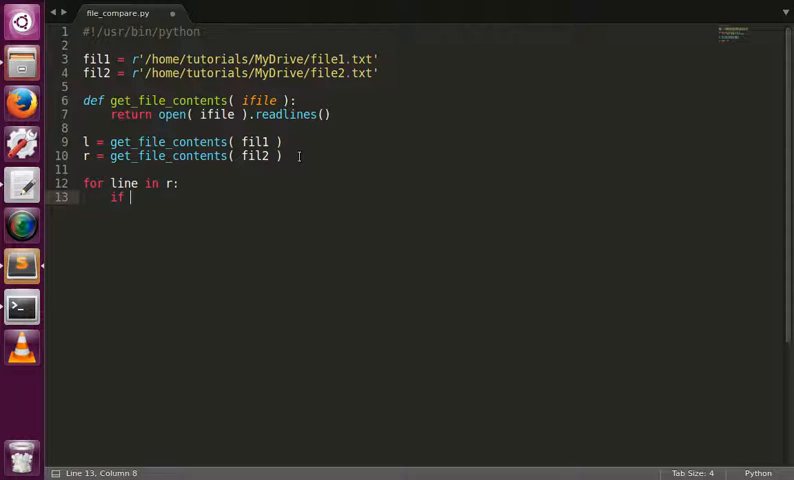
text(line in l:)
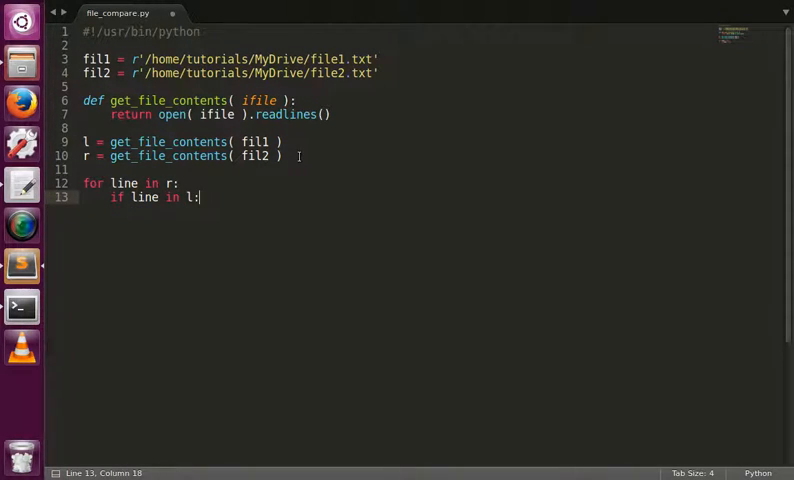
key(enter)
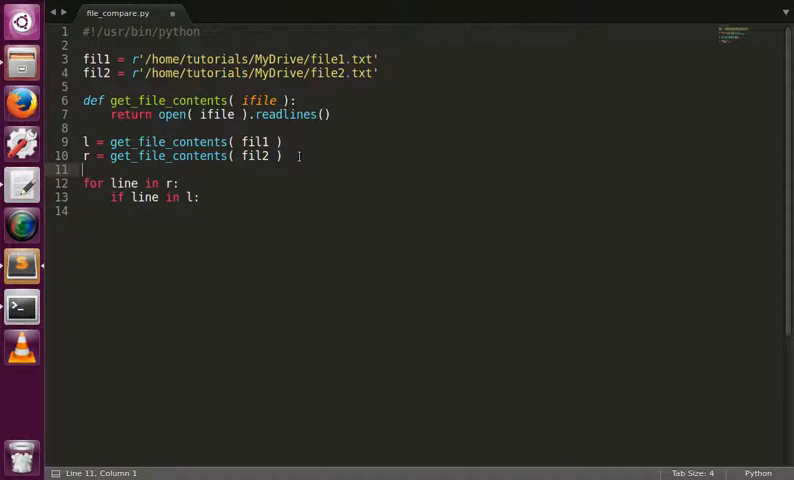
text(c =0)
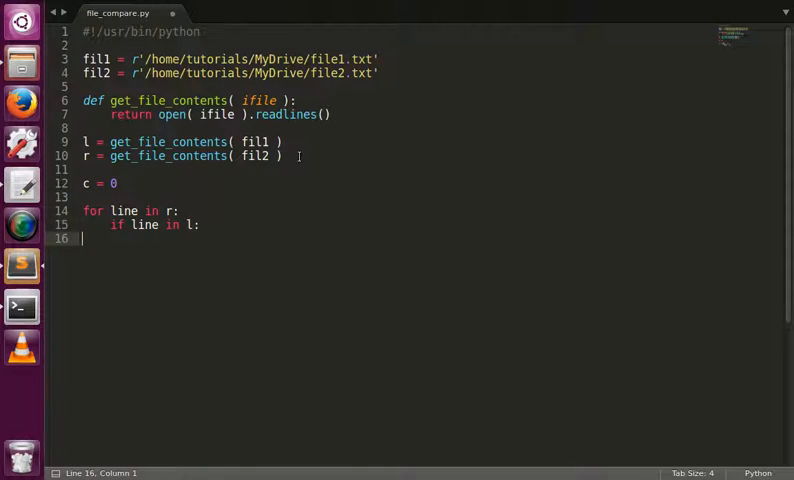
key(Tab)
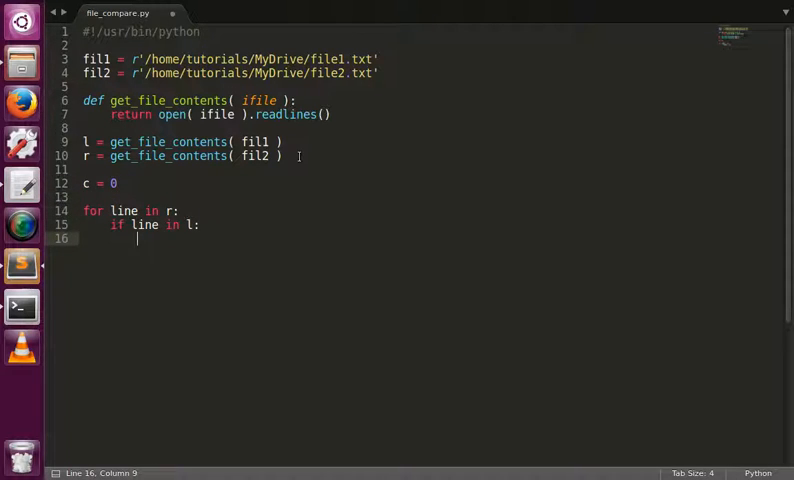
text(c)
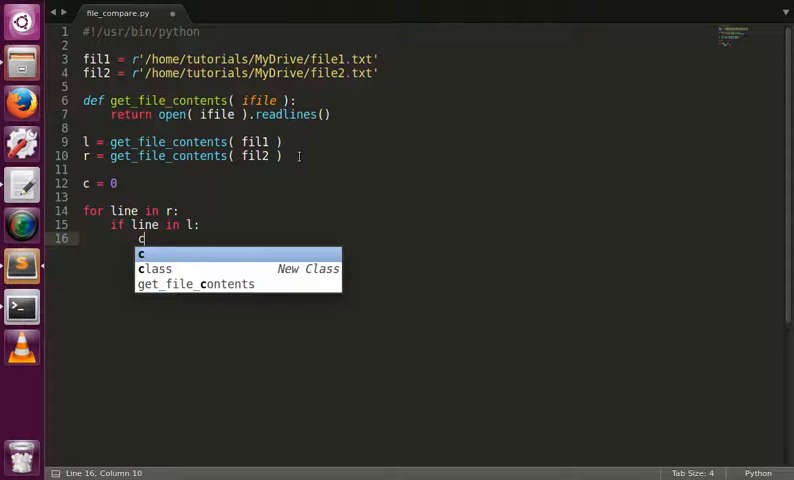
text(+=1)
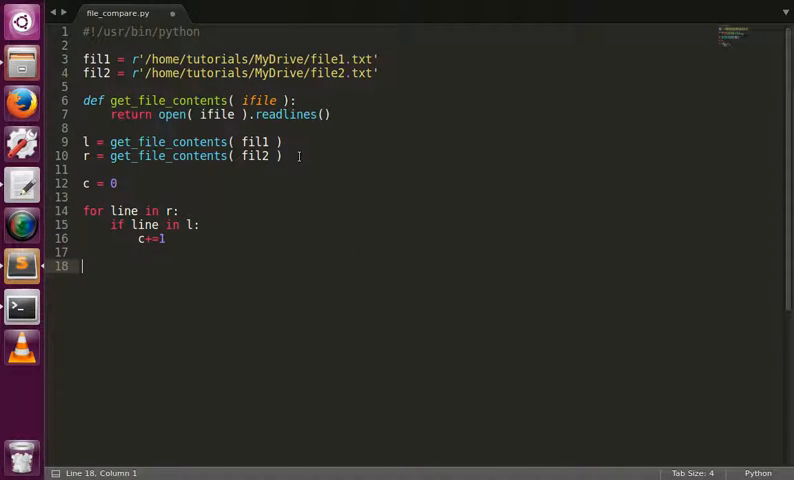
Print 'Count is {}'.format( c ) after the loop and save file_compare.py.
text(print 'Count is {)
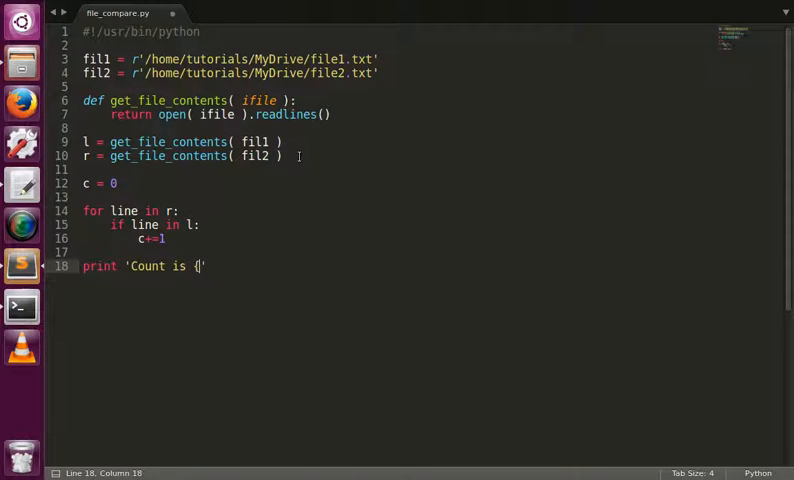
text(}')
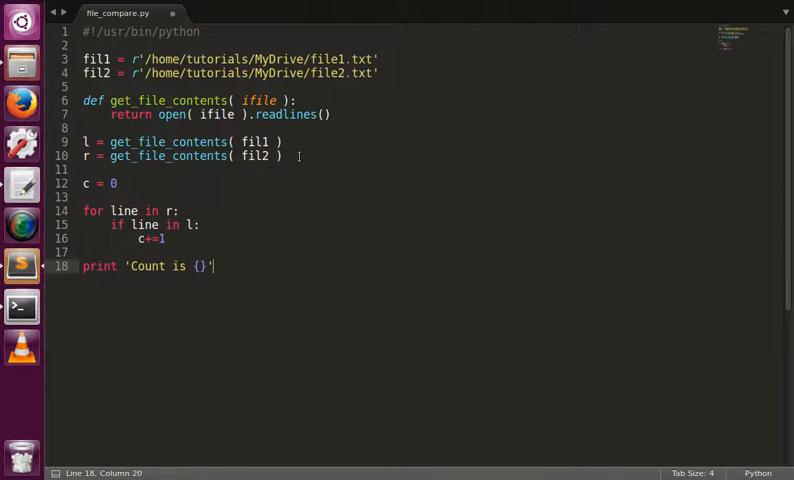
text(.format())
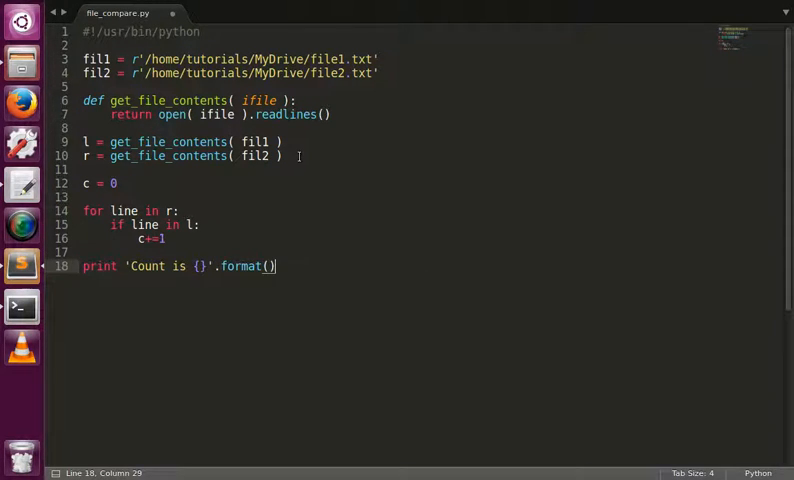
text(c)
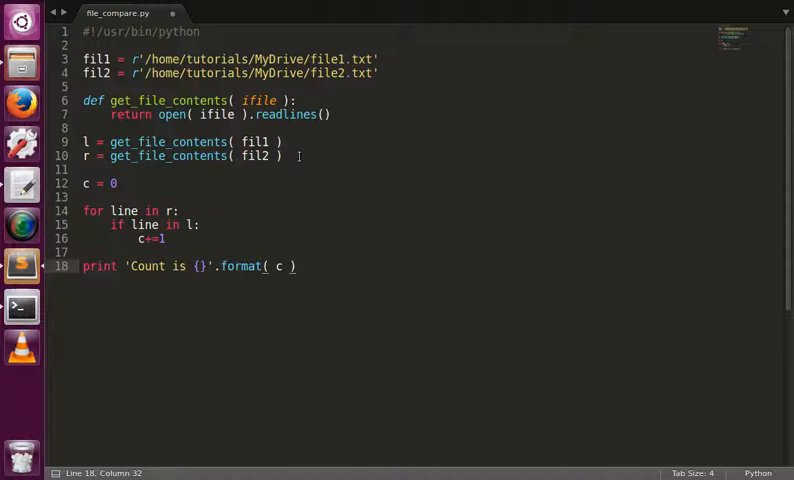
key(ctrl+s)
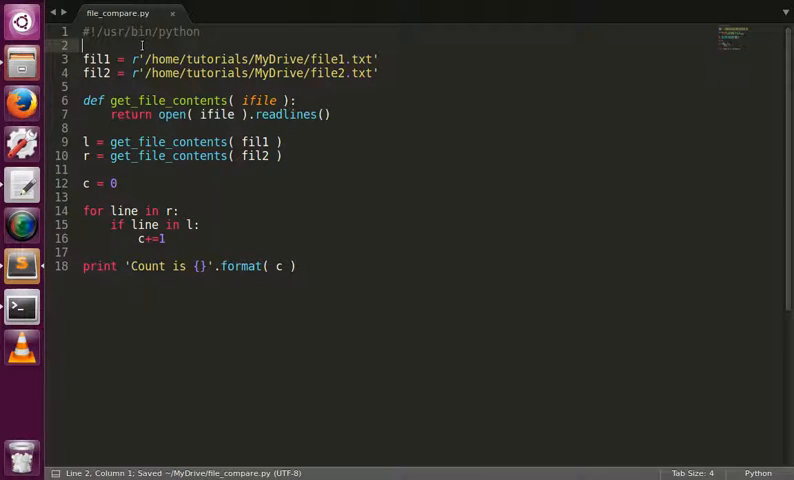
Import time and record st = time.time() before the file reads.
text(import time)
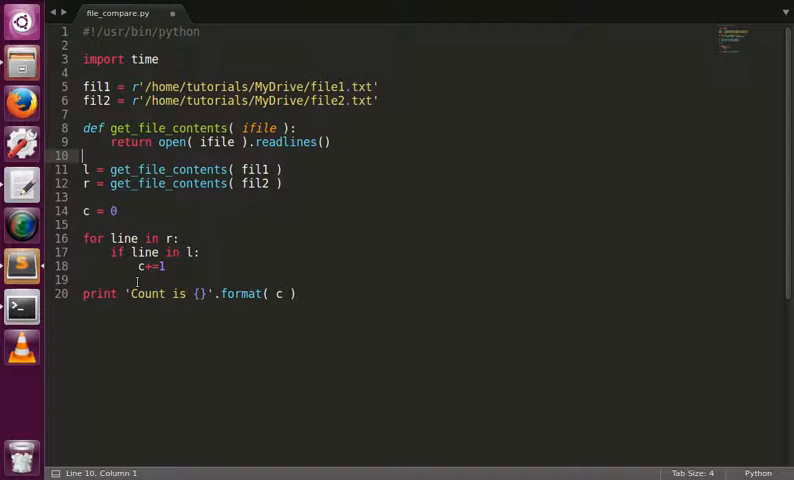
text(time.time()
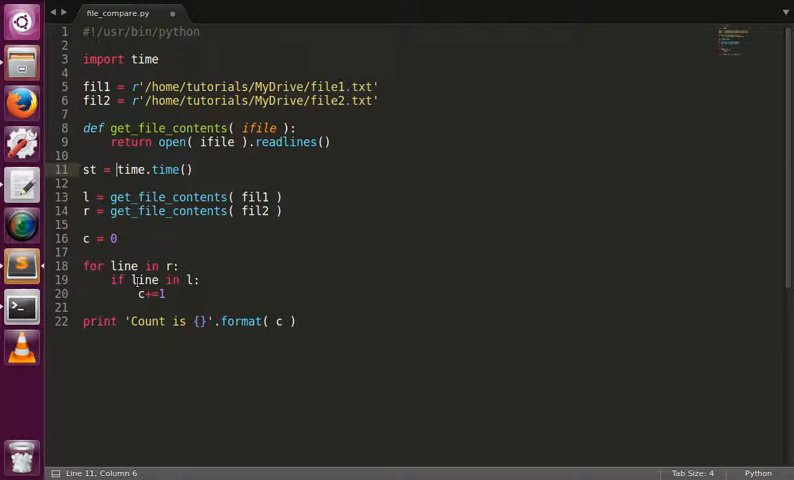
click(340, 320)
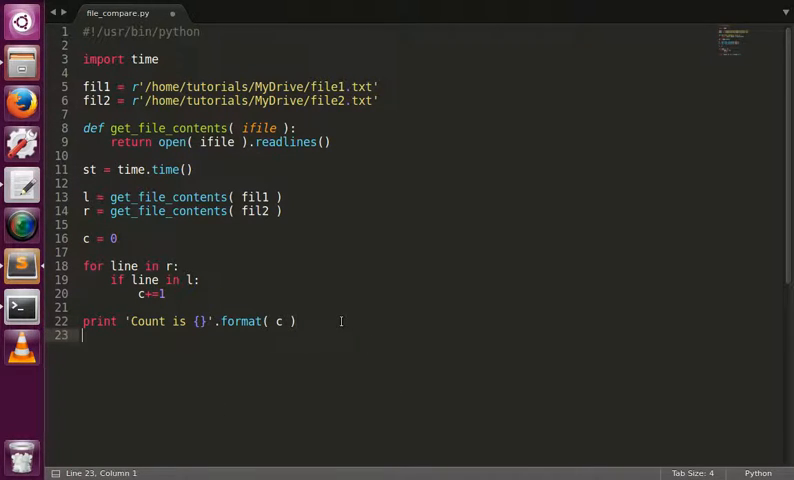
Print 'Total time taken is {} Seconds.'.format( time.time() - st ) at the end.
text(print '')
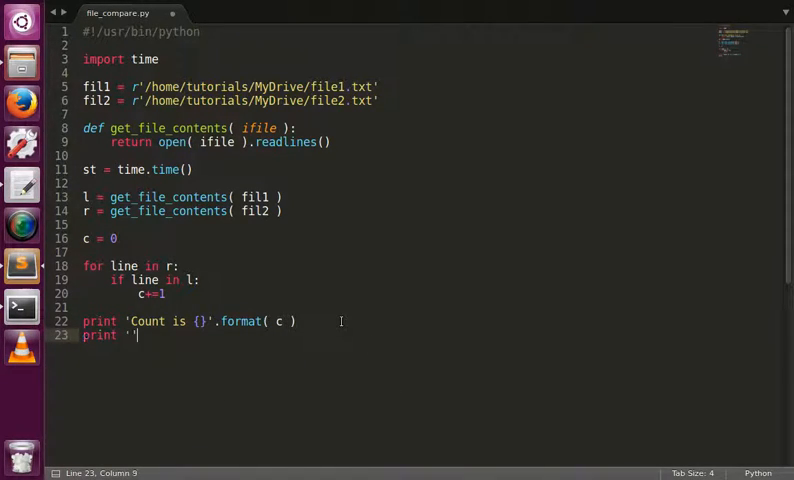
text(Total time taken i)
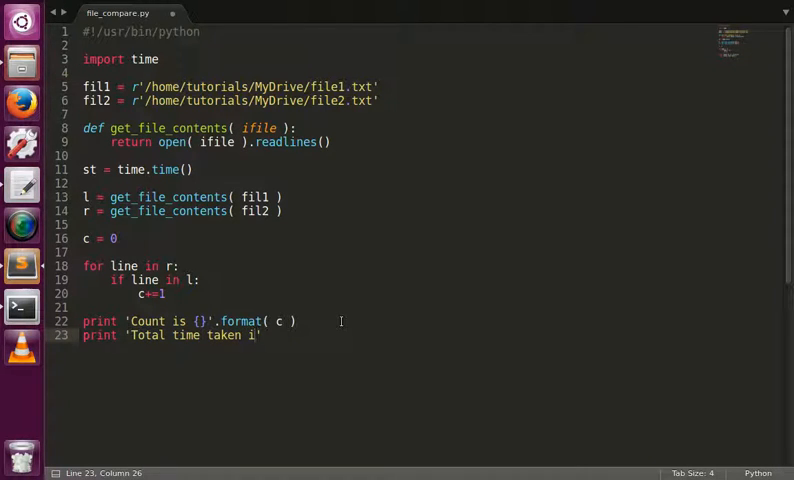
text(s {}')
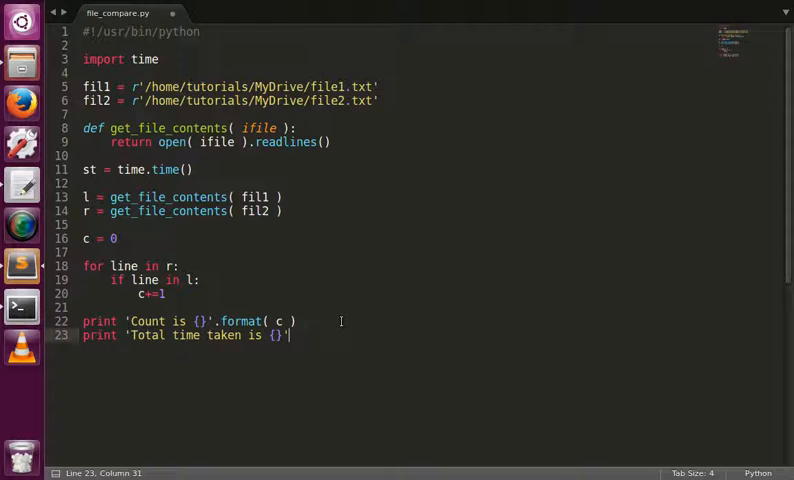
key(BackSpace)
text( Seconds)
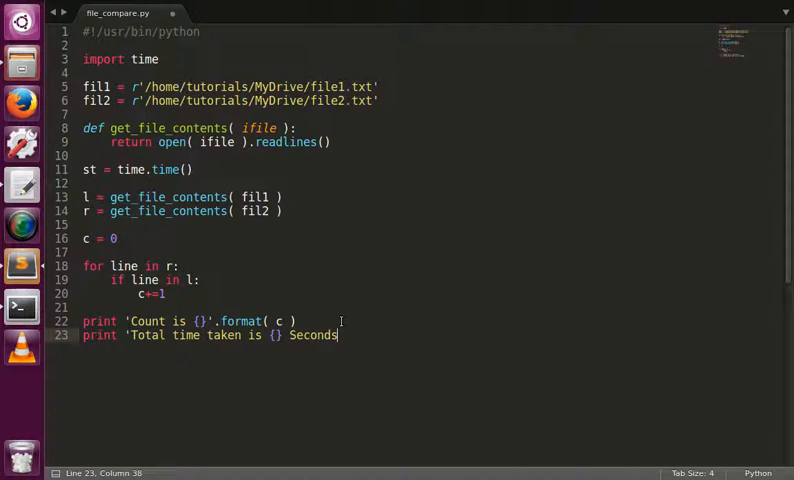
text(.')
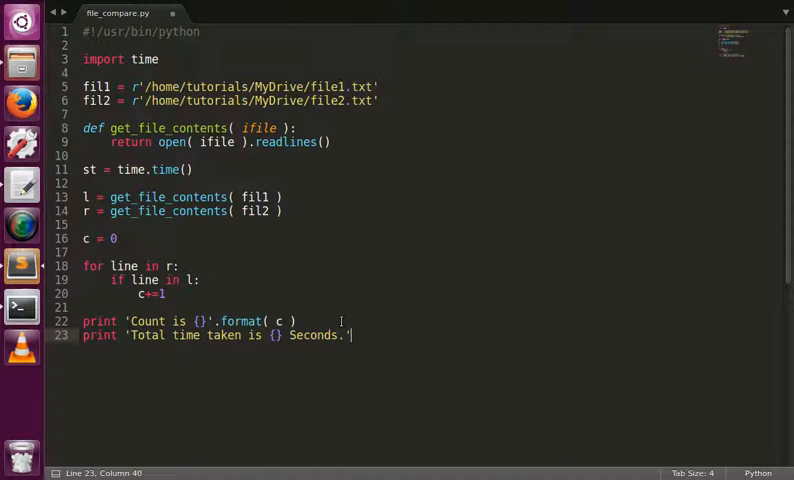
text(.format()
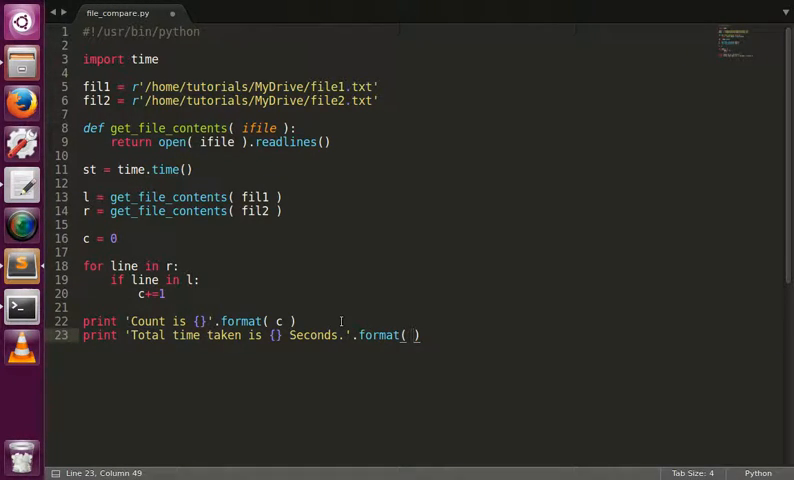
text(time.time()
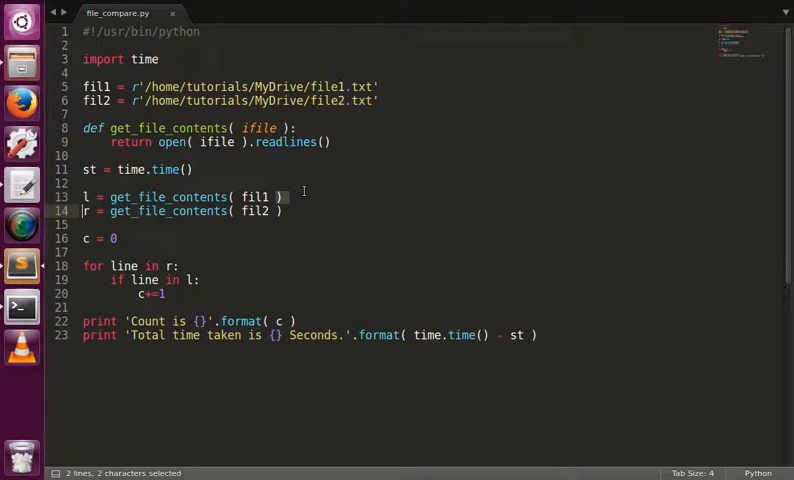
Review the get_file_contents readlines call that the timer covers.
click(190, 196)
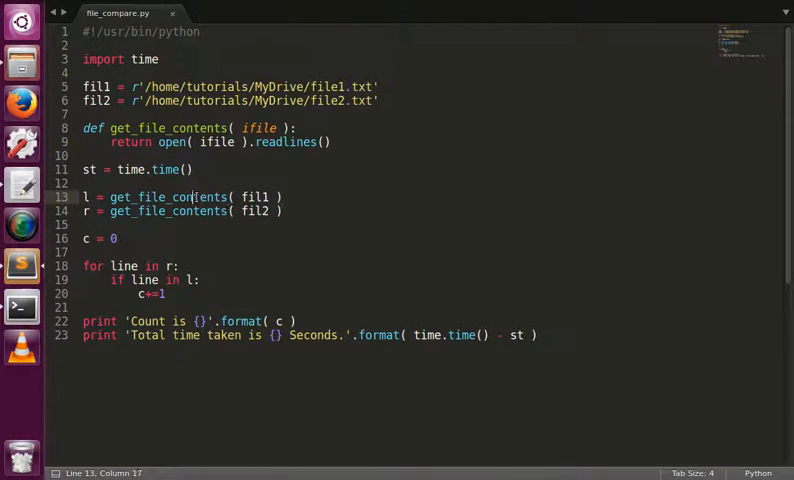
click(272, 142)
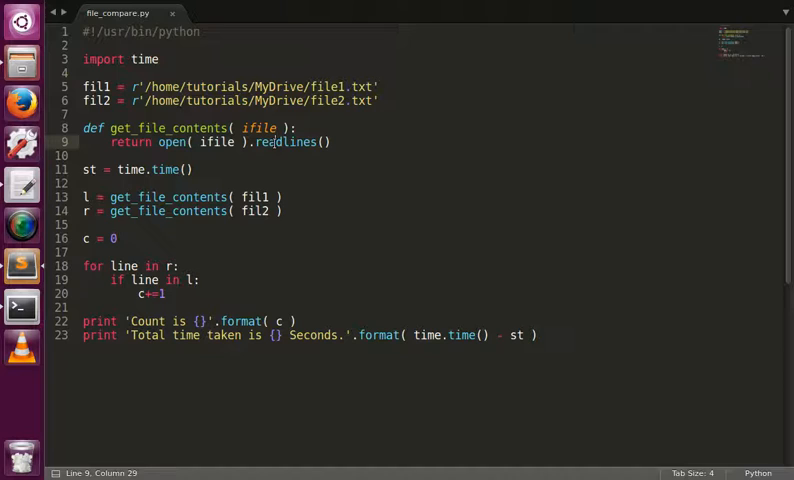
double_click(290, 142)
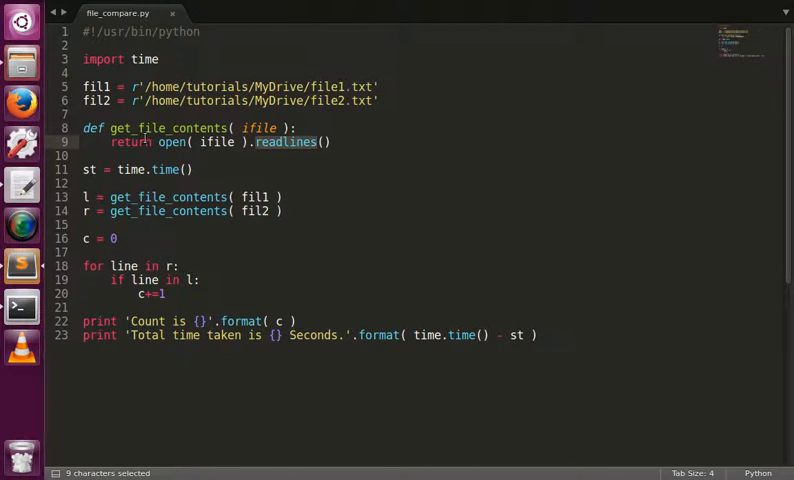
double_click(132, 142)
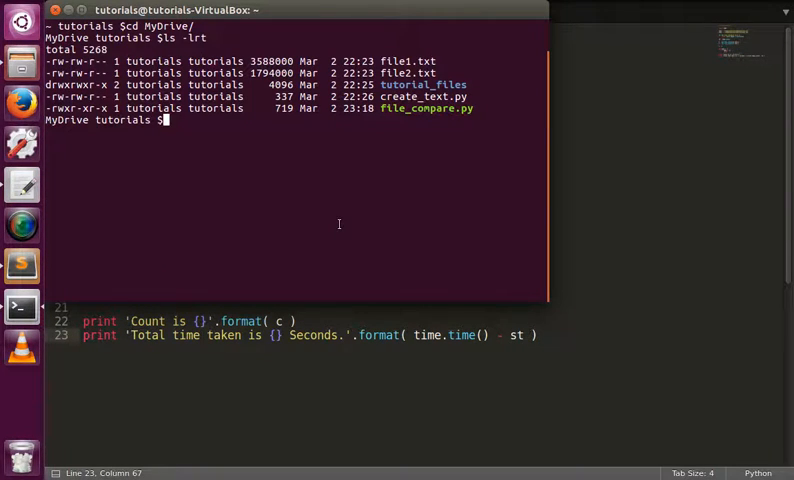
Launch ./file_compare.py from the terminal in the MyDrive folder.
text(./file_compare.py)
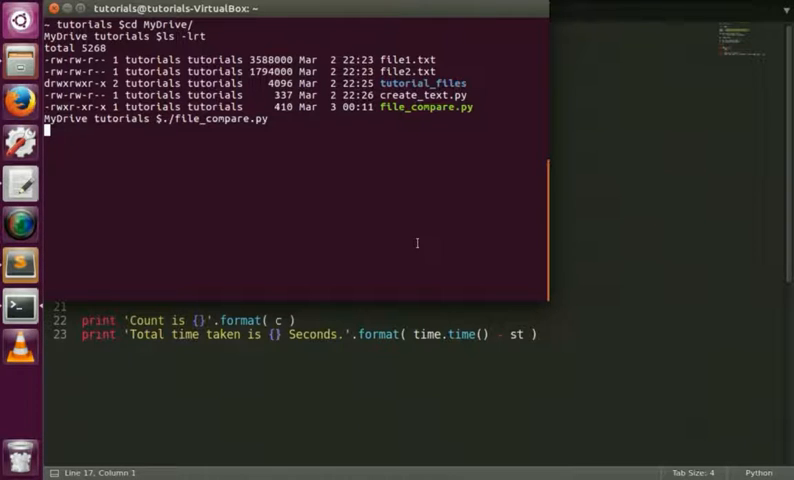
key(ctrl+c)
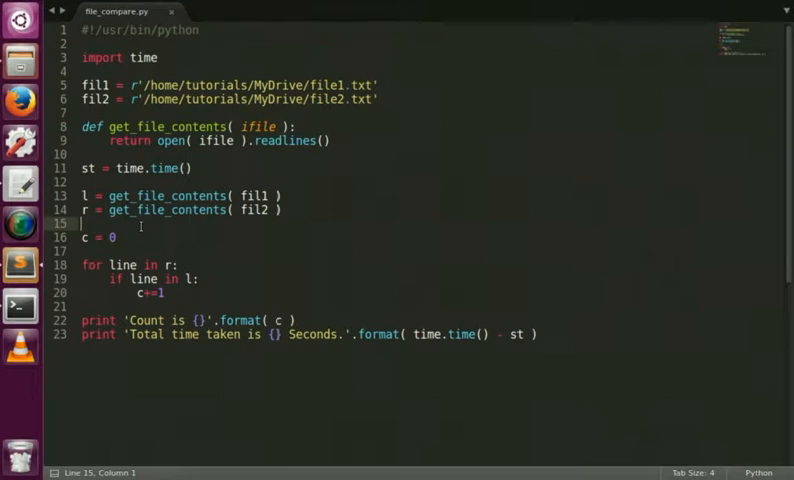
Highlight the loop variable line in the nested for loop over r and l.
double_click(112, 264)
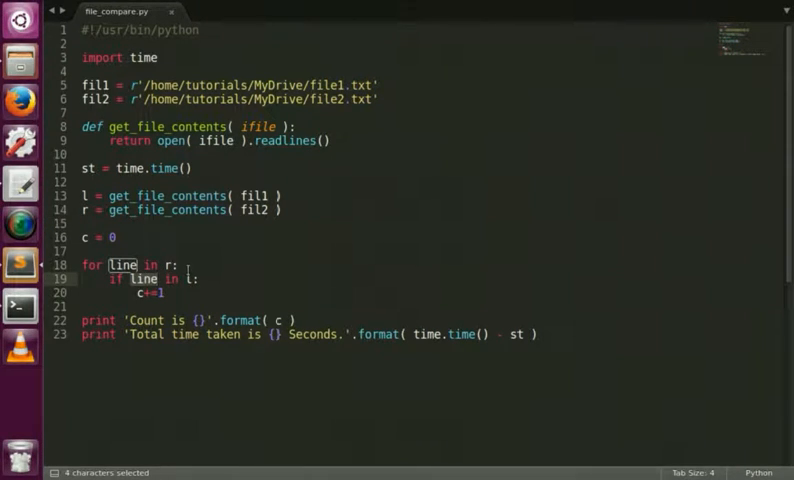
click(168, 264)
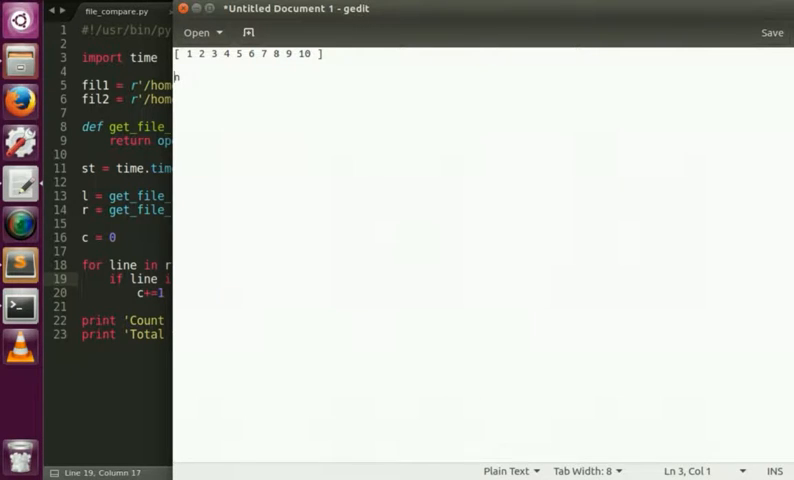
Write O(n) under the number list, try O(1) on another line, then remove it.
text(O(n))
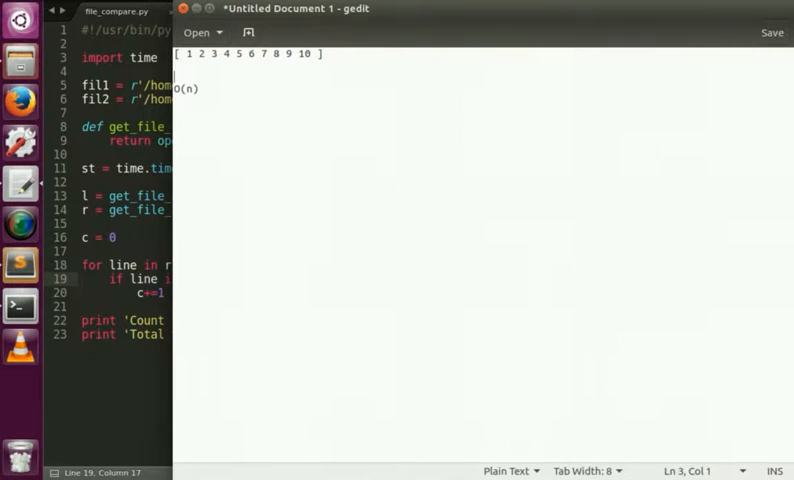
text(O()
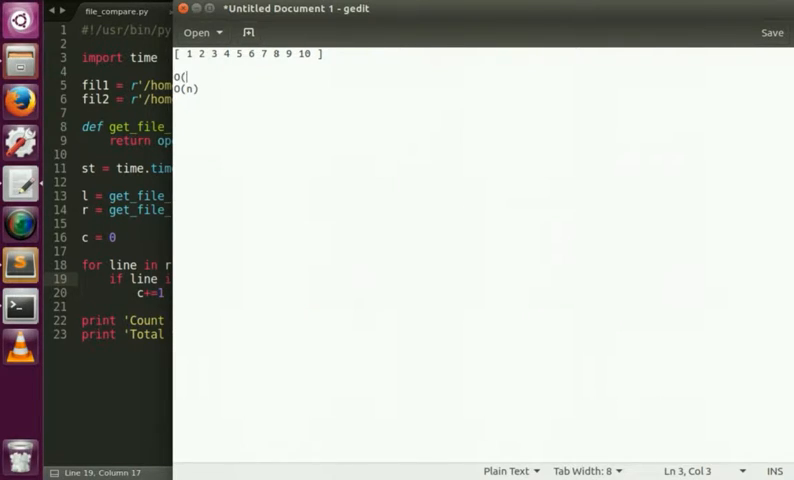
text(1))
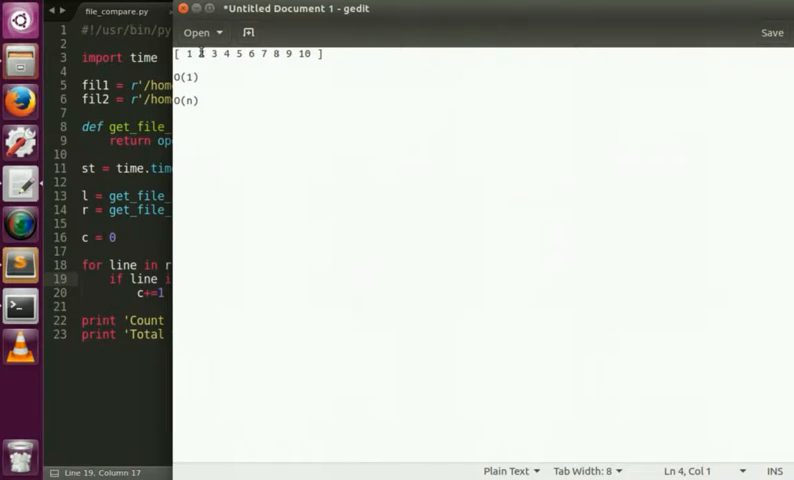
click(196, 52)
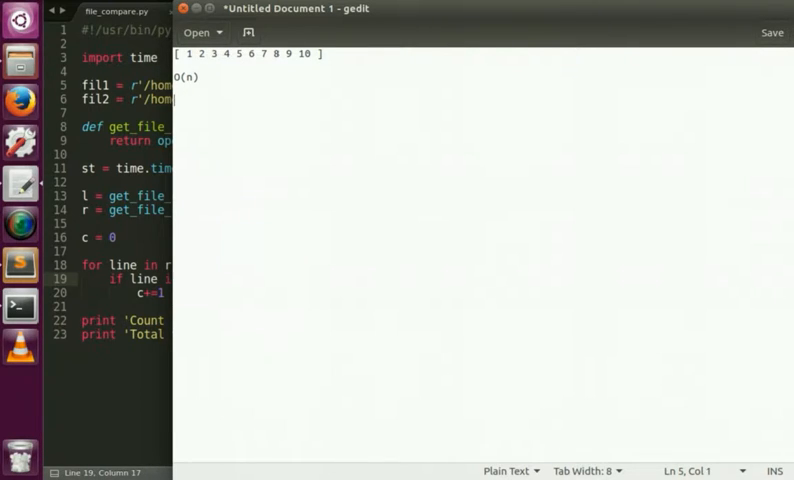
Add O( n * n ) and begin the estimate O( 350000 * 70000 below it.
text(O( m * n)
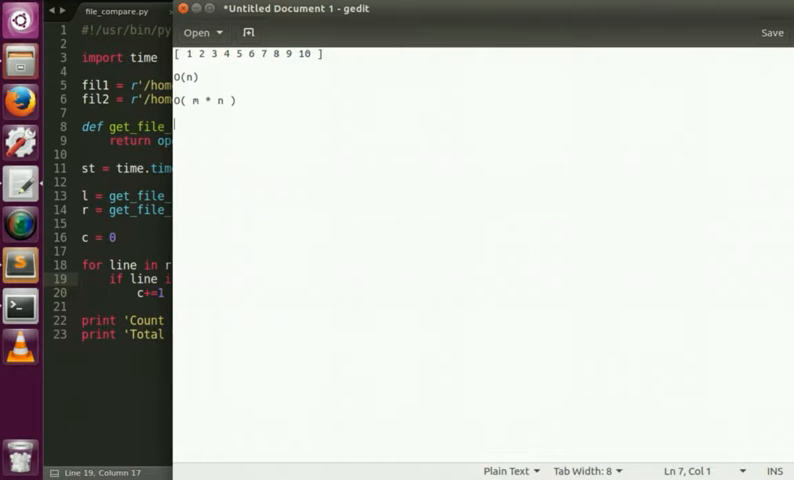
text(0)
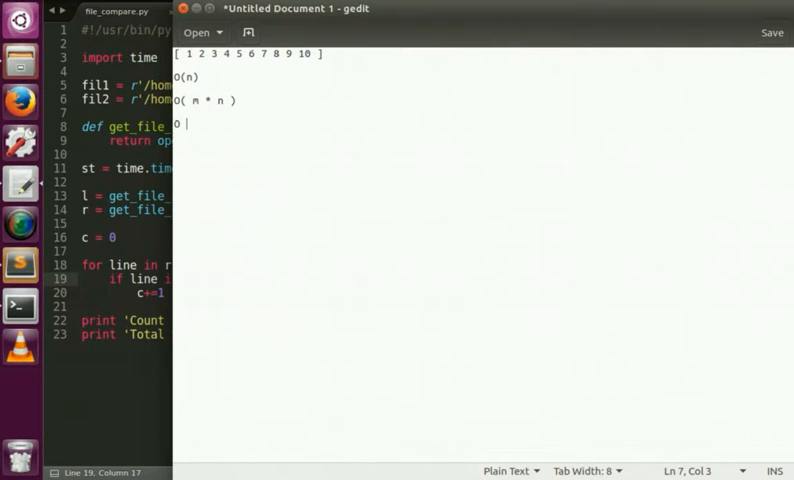
text(()
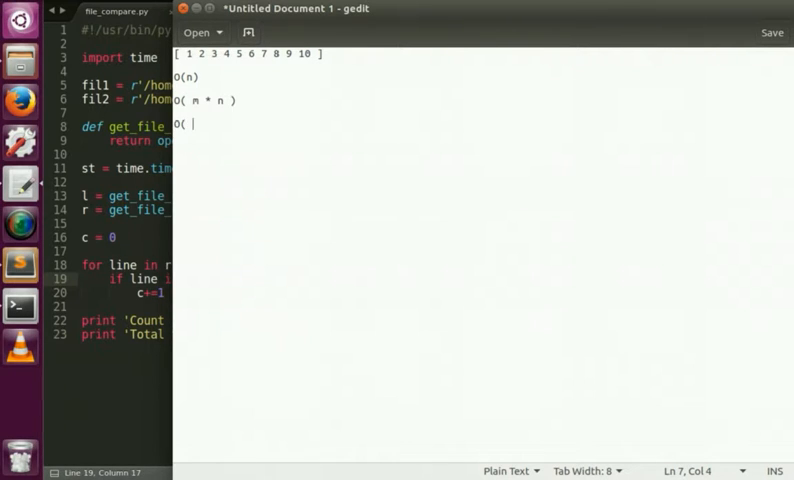
text(350)
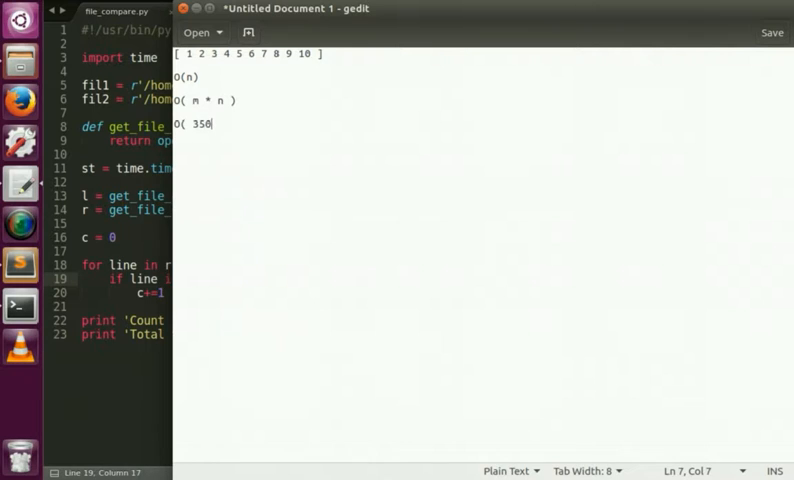
text(000 * 7)
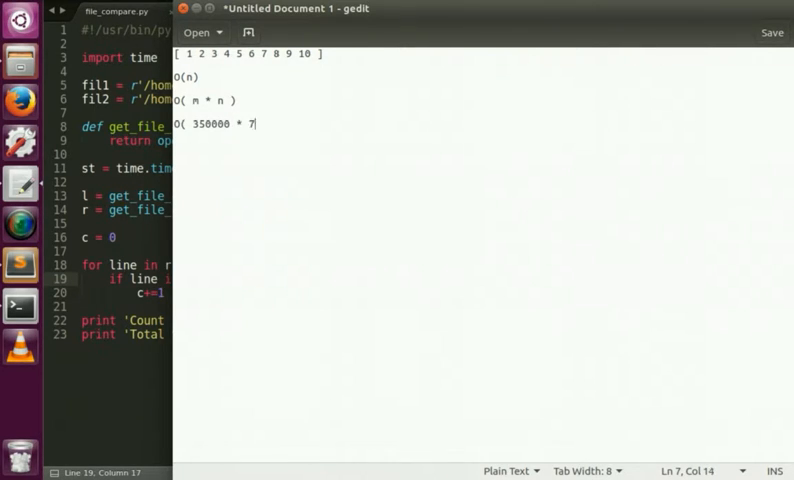
text(0000)
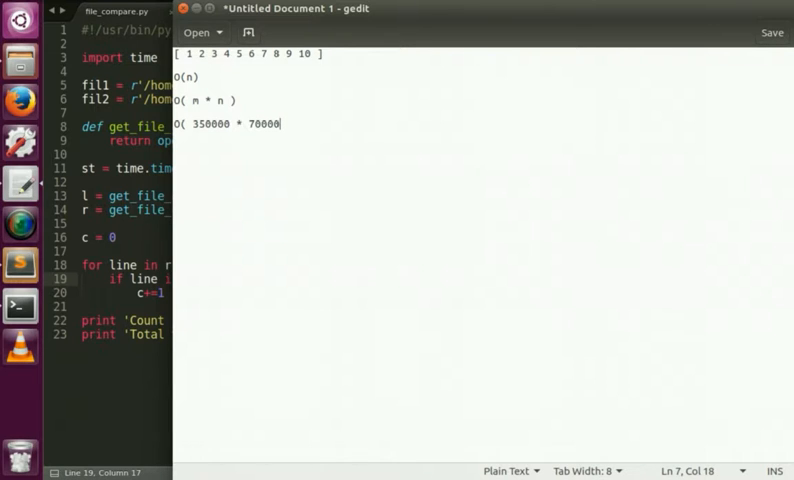